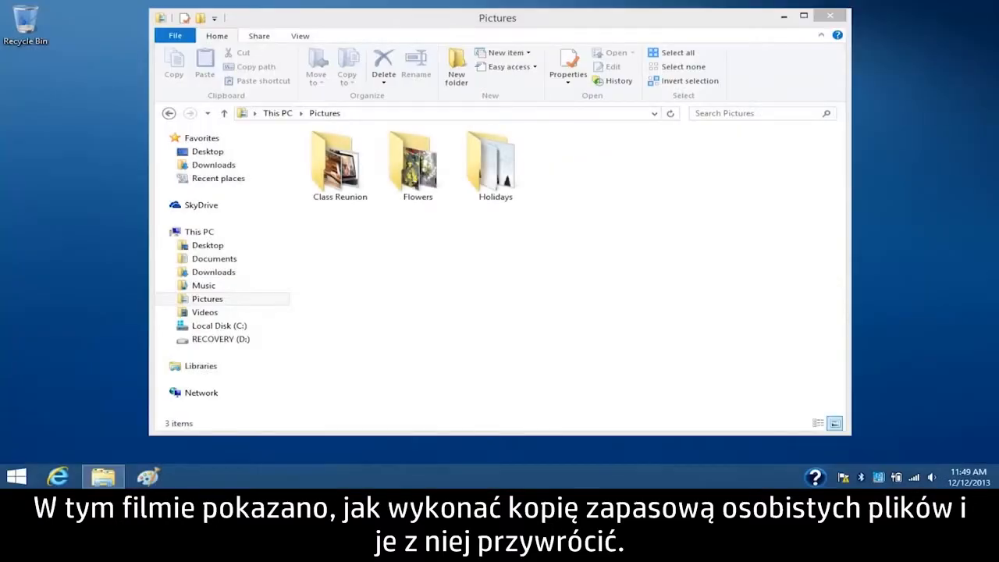
Step: Reach Control Panel's File History page, currently showing backups off
left_click(198, 231)
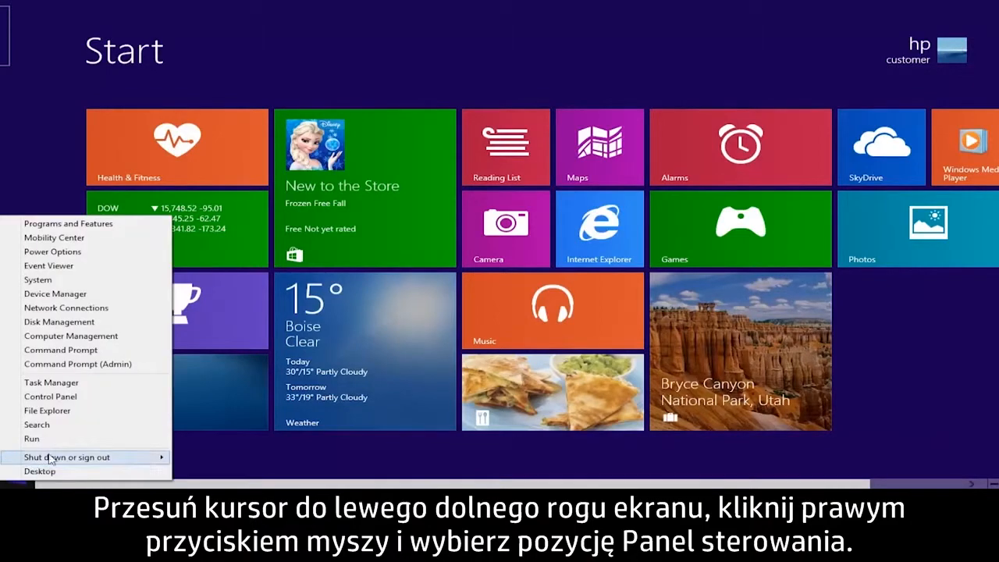
left_click(50, 396)
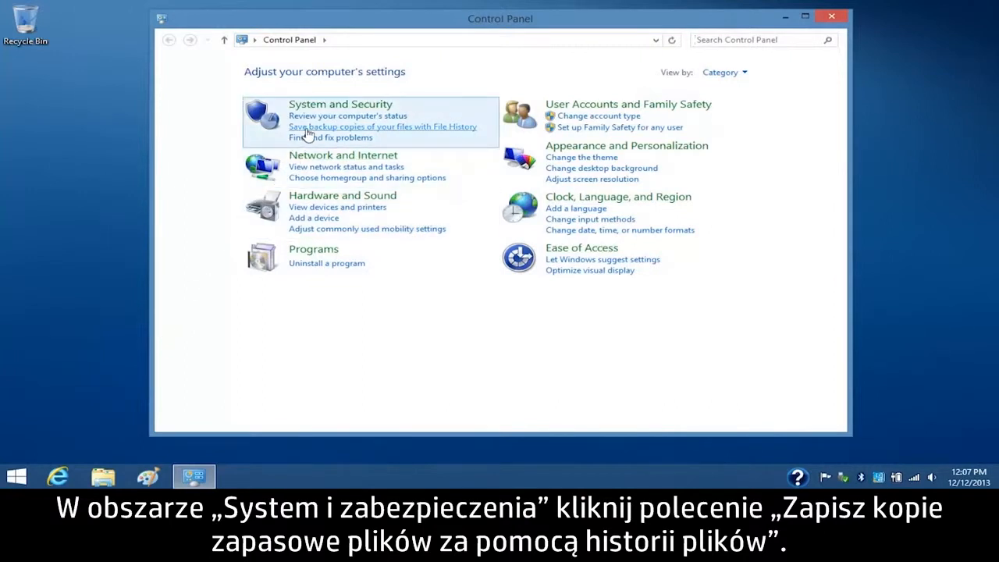
left_click(382, 126)
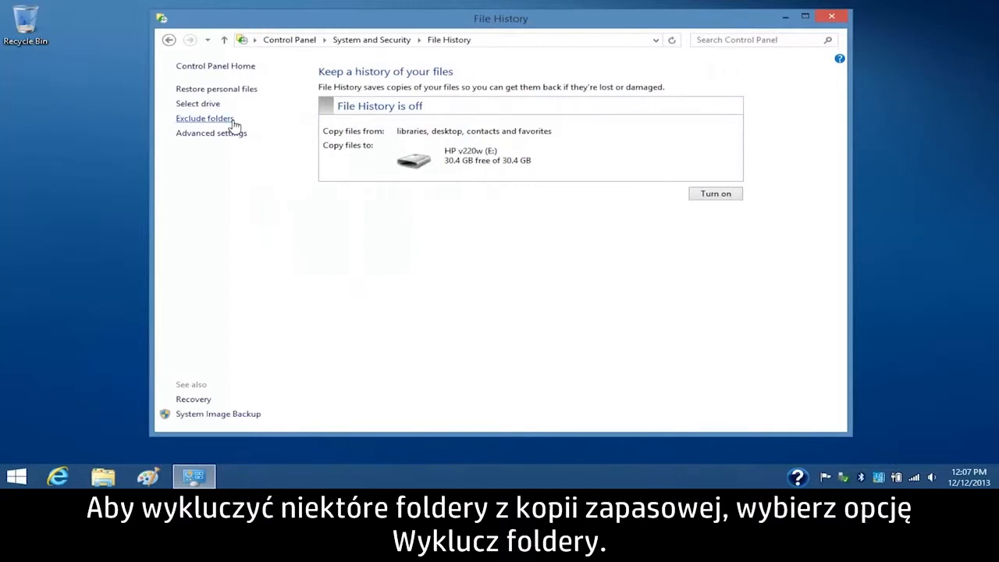
Step: Add the Videos library to File History's excluded folders and save the change
left_click(204, 119)
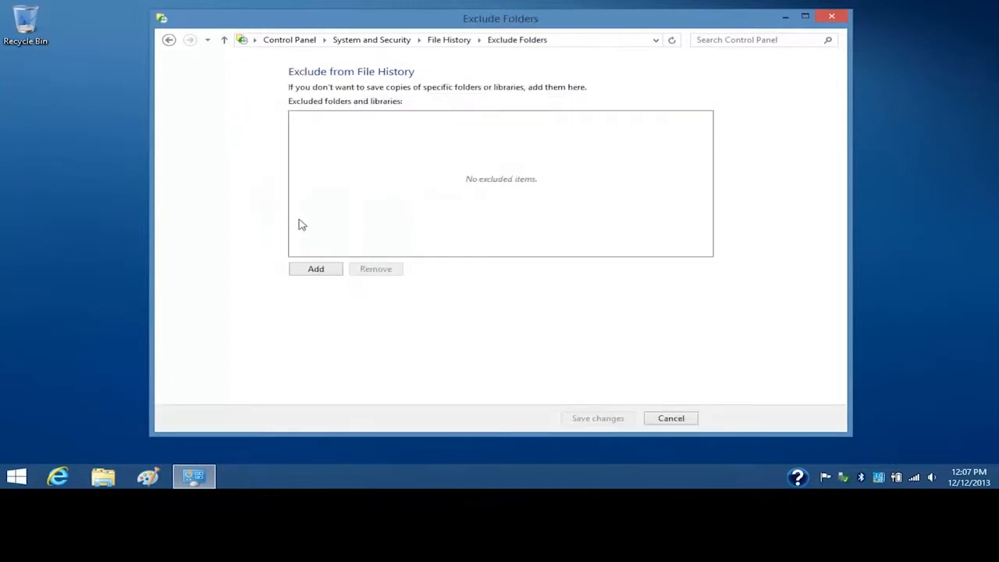
left_click(315, 269)
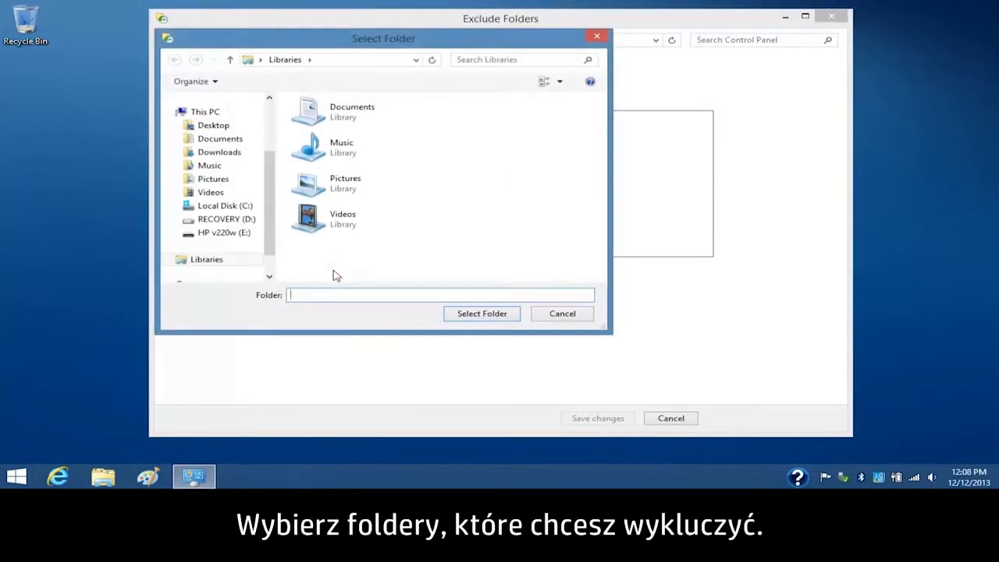
left_click(343, 218)
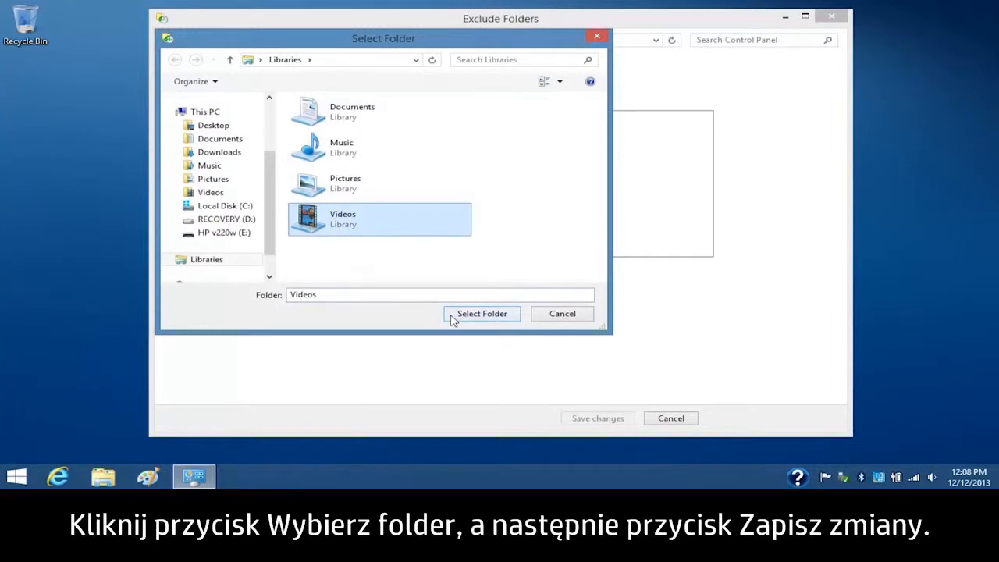
left_click(481, 312)
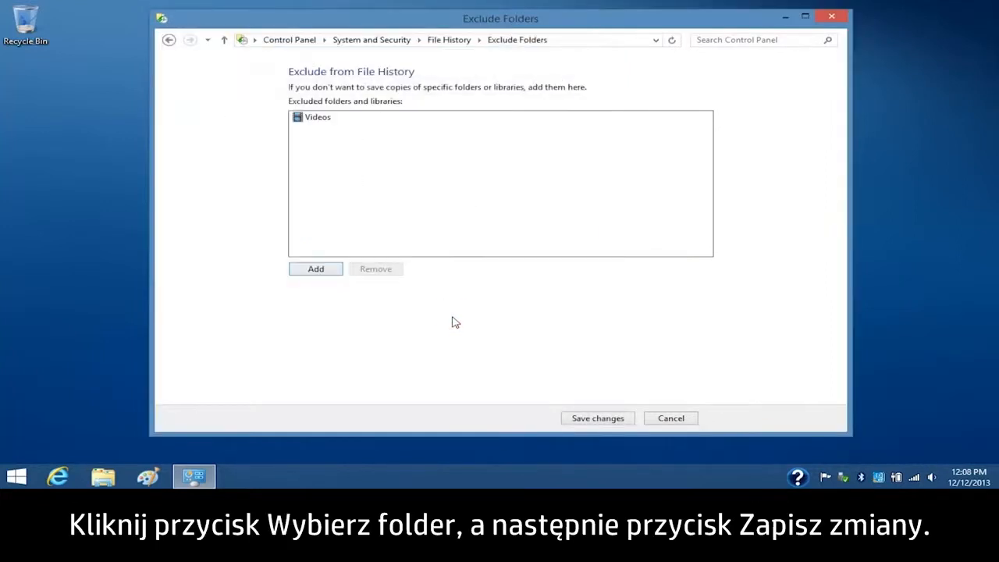
left_click(596, 418)
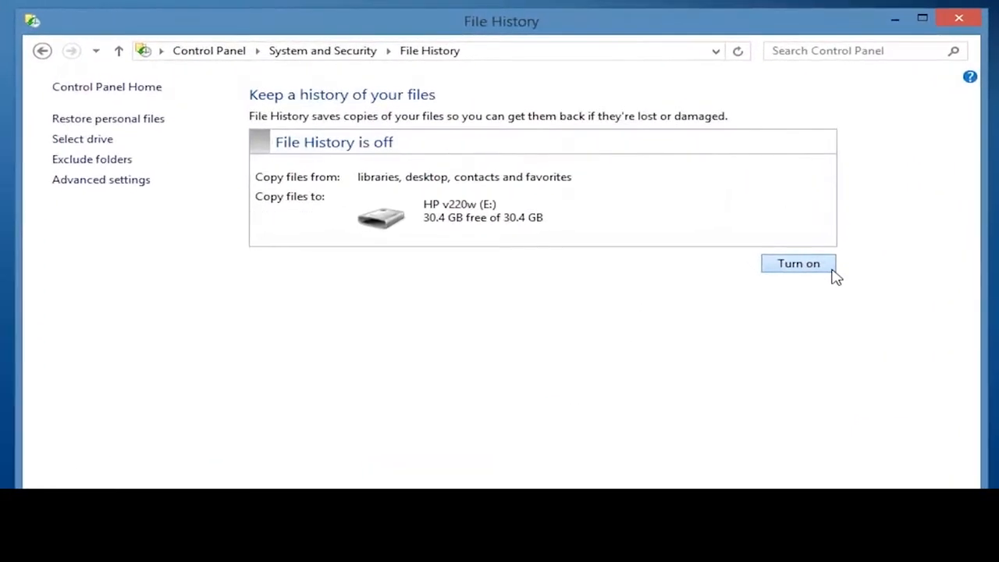
Step: Turn File History on so files copy to the HP v220w external drive
left_click(798, 262)
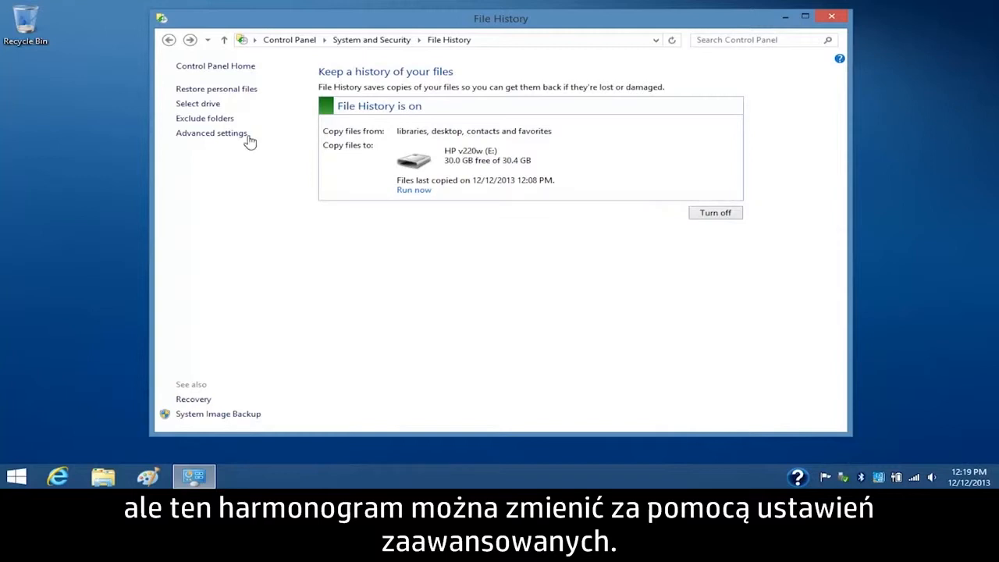
Step: In Advanced settings, save copies every 3 hours and review the Keep saved versions choices
left_click(211, 133)
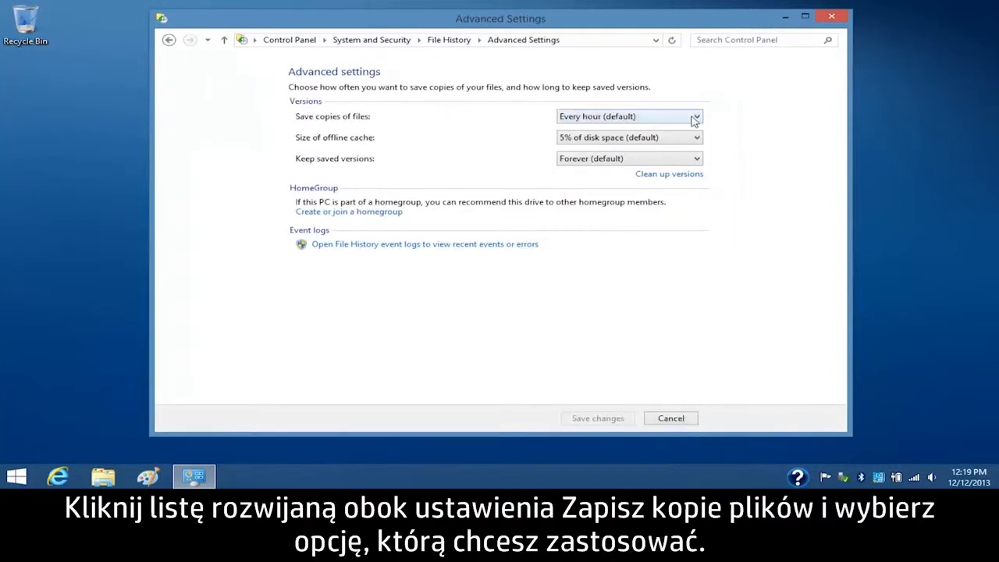
left_click(693, 115)
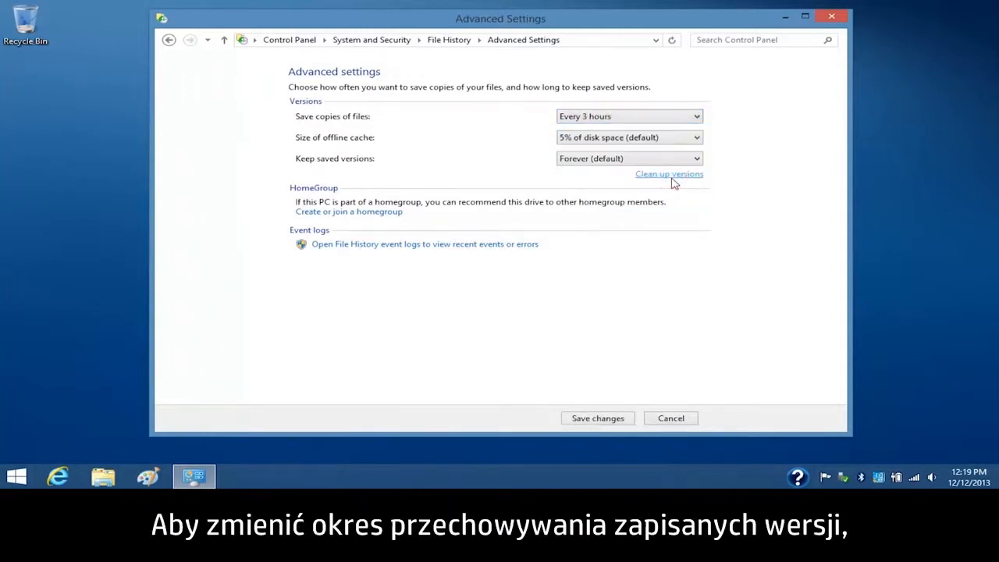
mouse_move(681, 173)
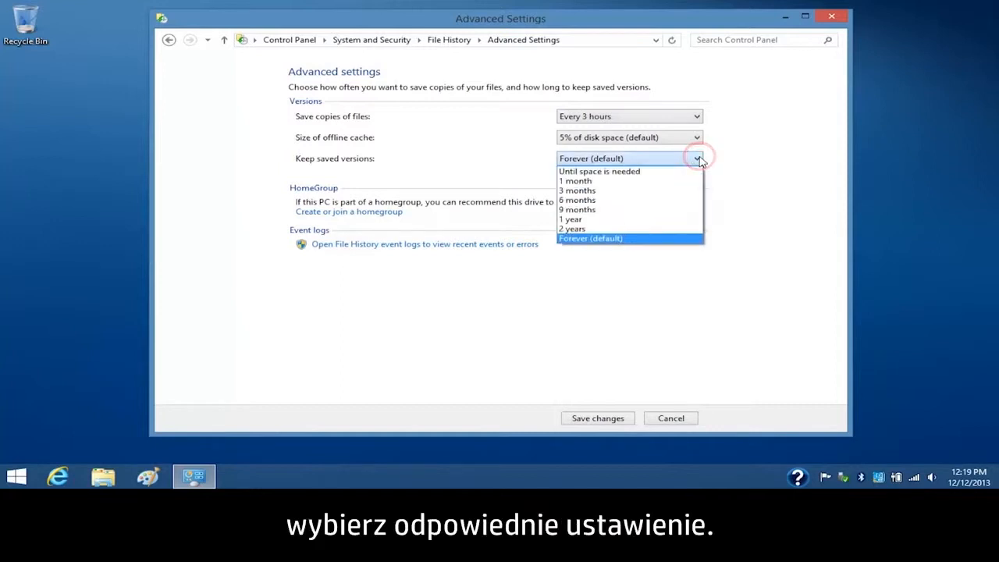
left_click(578, 191)
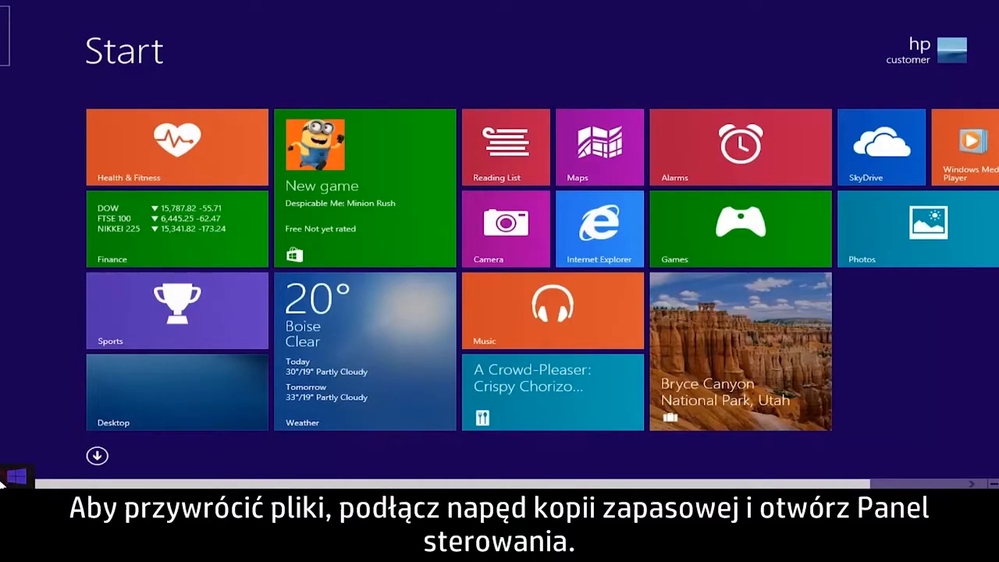
Step: Return to Control Panel's File History page via the quick system tools menu
right_click(16, 475)
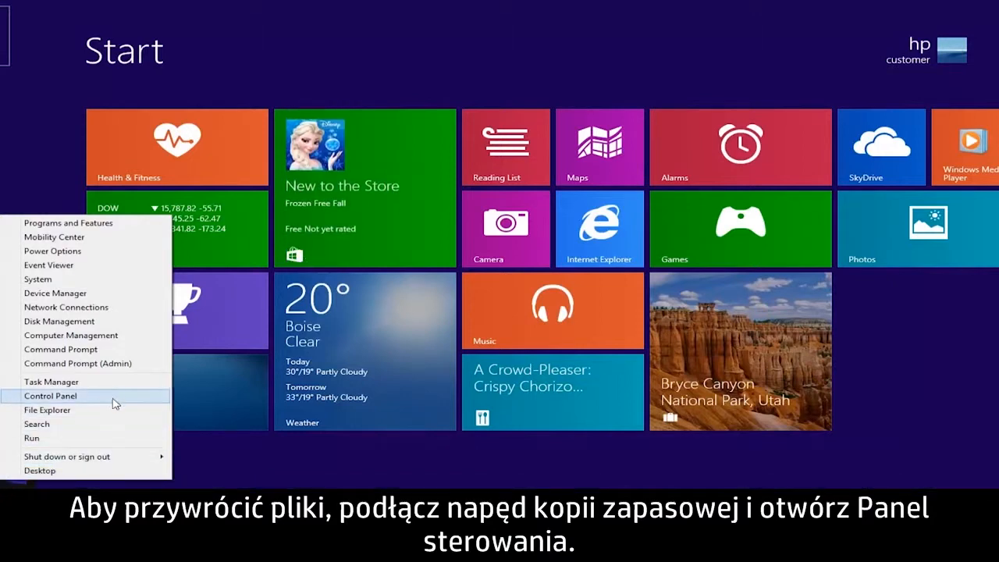
left_click(50, 397)
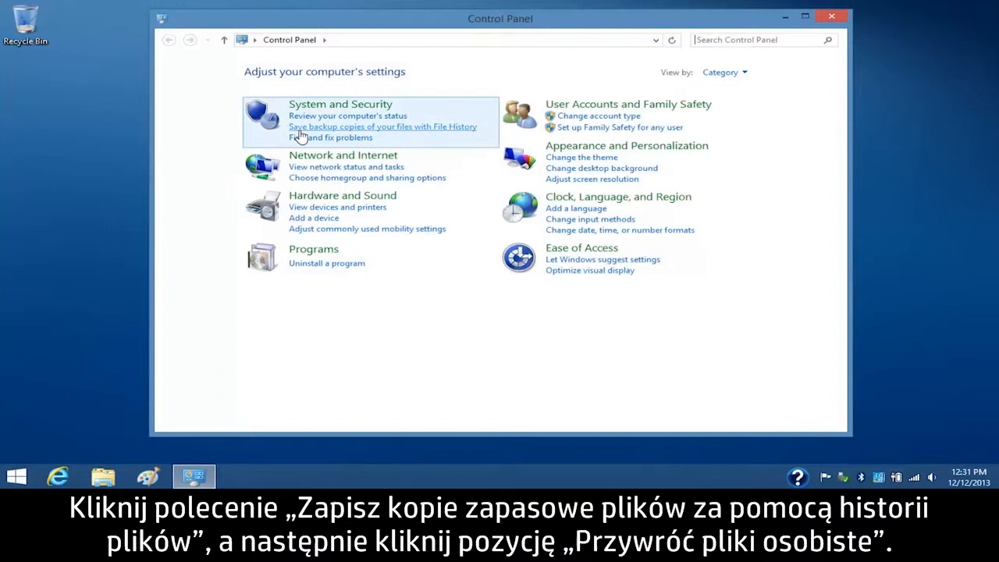
left_click(382, 125)
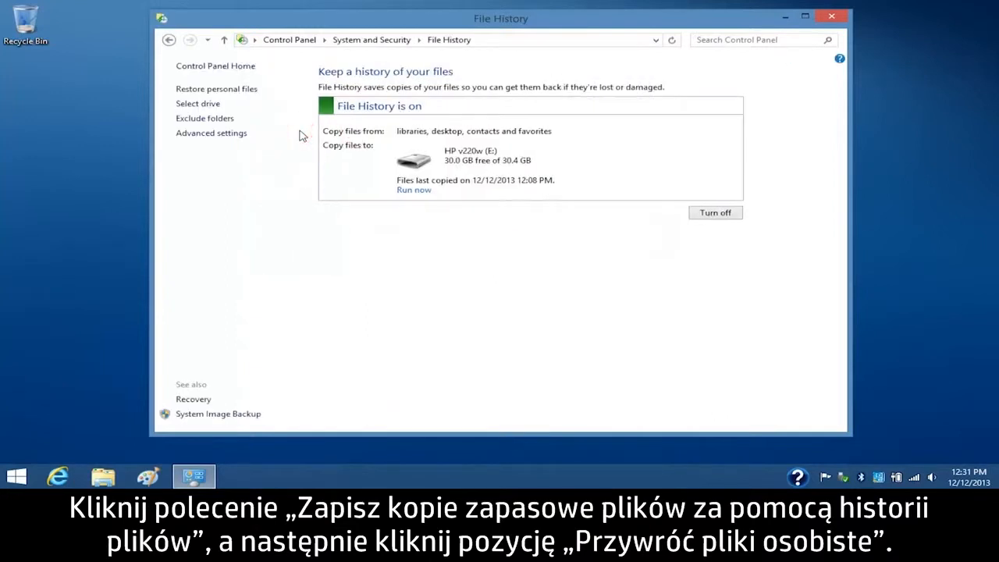
Step: Restore the Documents library from the December 12, 2013 backup in Restore personal files
left_click(215, 87)
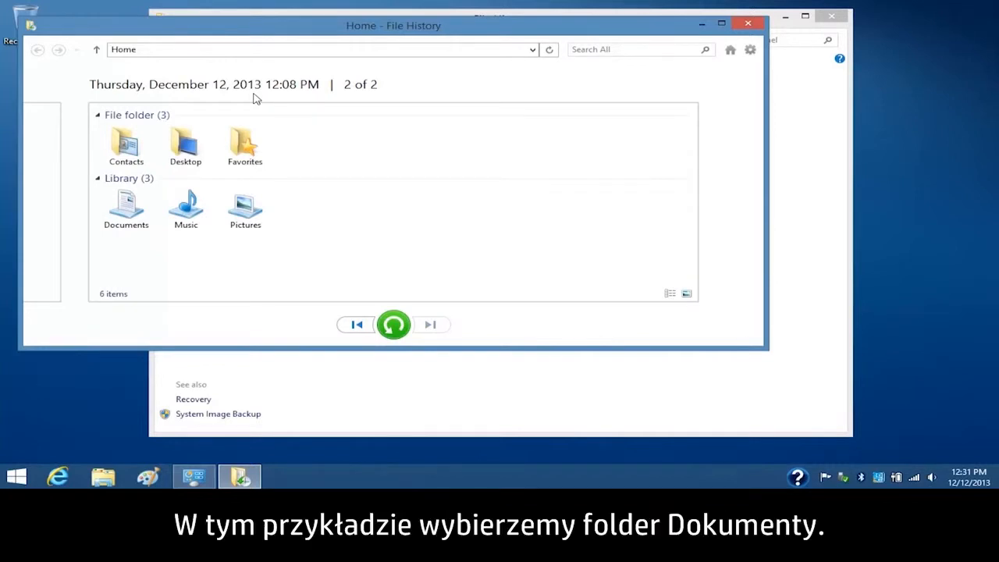
left_click(125, 209)
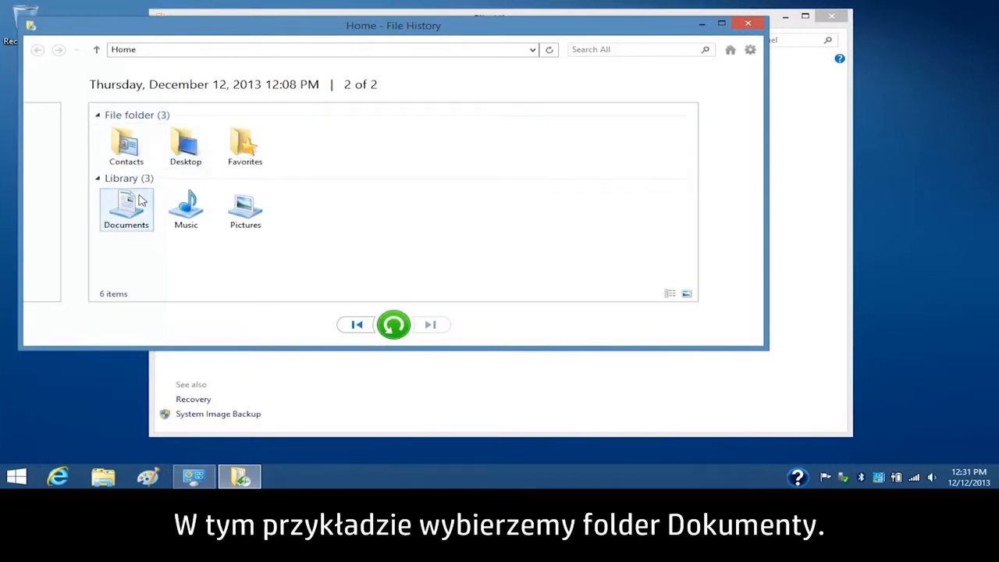
left_click(186, 209)
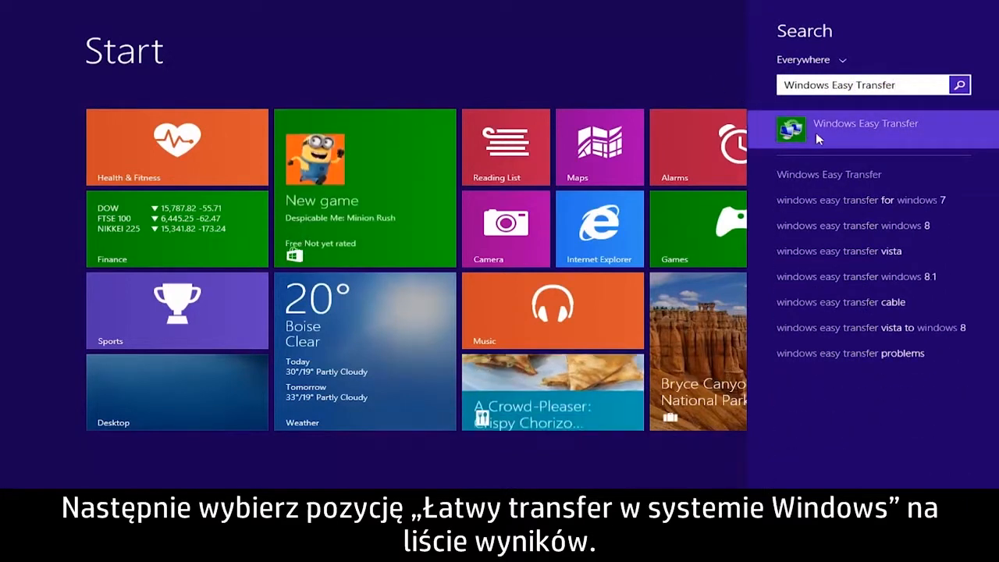
Step: Launch Windows Easy Transfer and advance past its welcome screen to the saved-files question
left_click(859, 128)
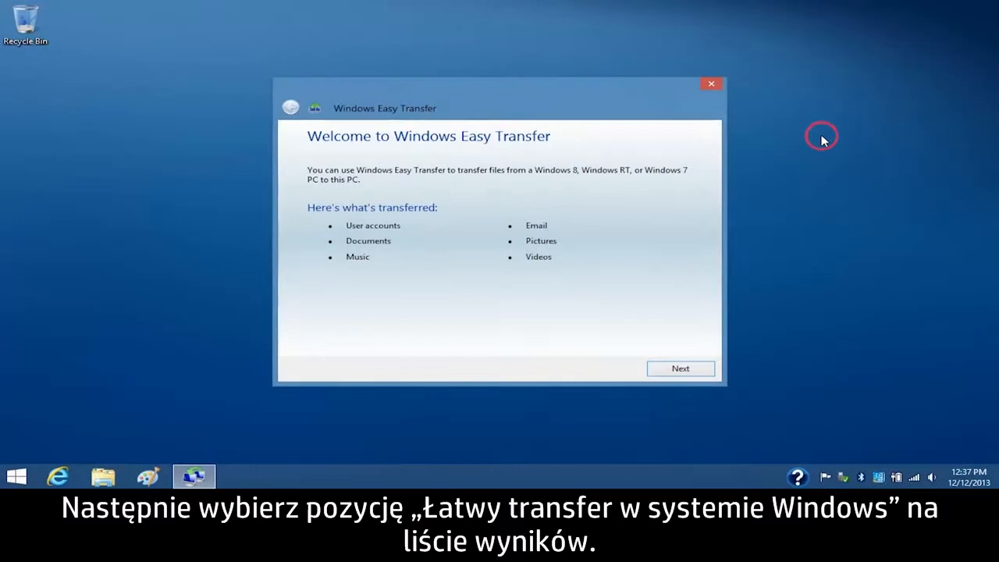
mouse_move(727, 292)
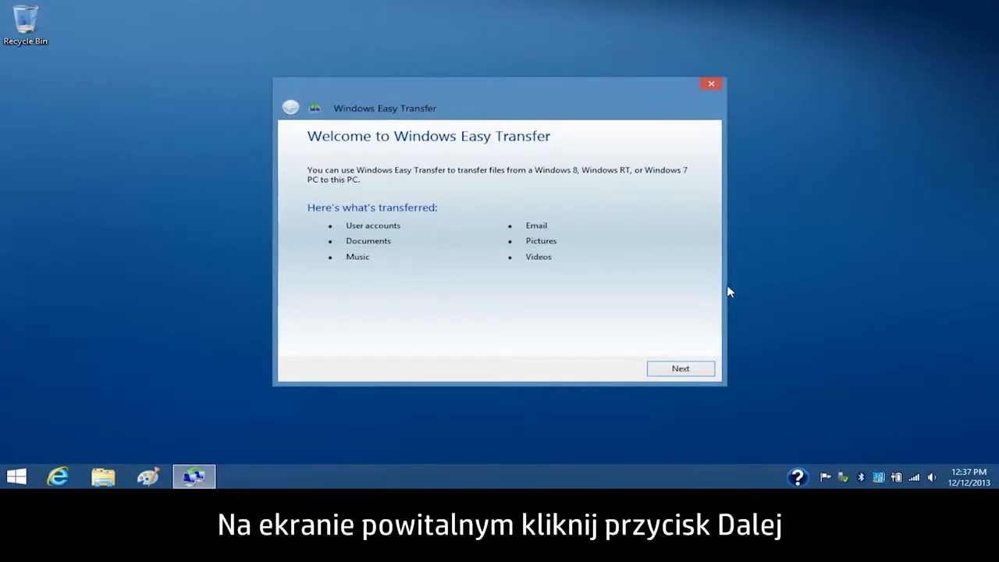
left_click(681, 369)
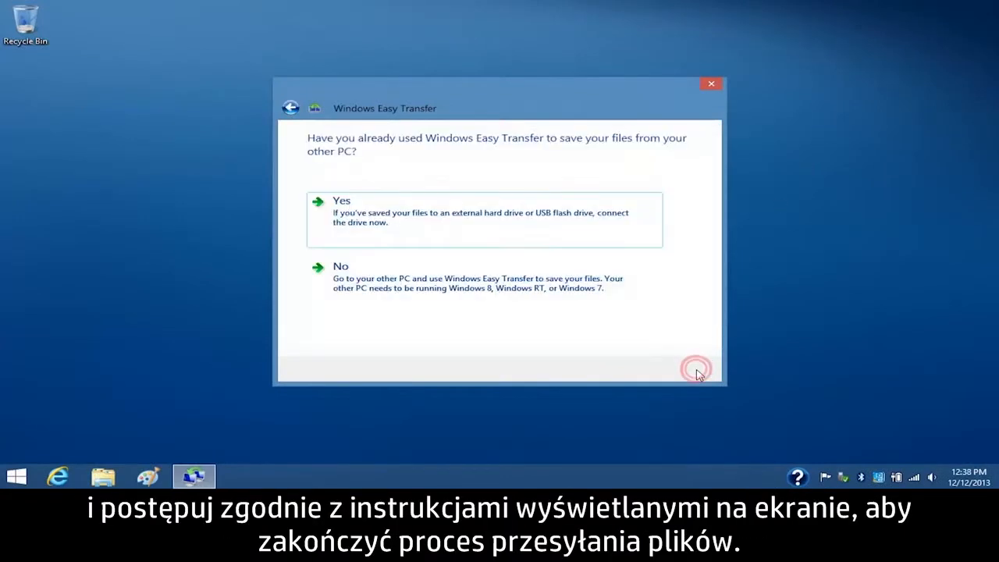
left_click(695, 369)
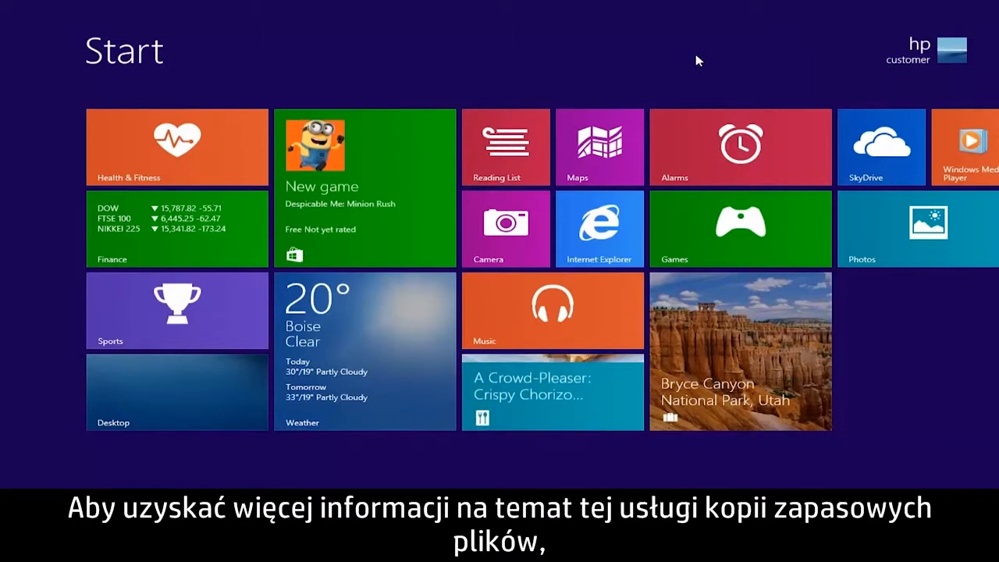
Step: Search 'HP Connected Backup' from Start and bring up its HP information webpage
type("HP Connected Photo")
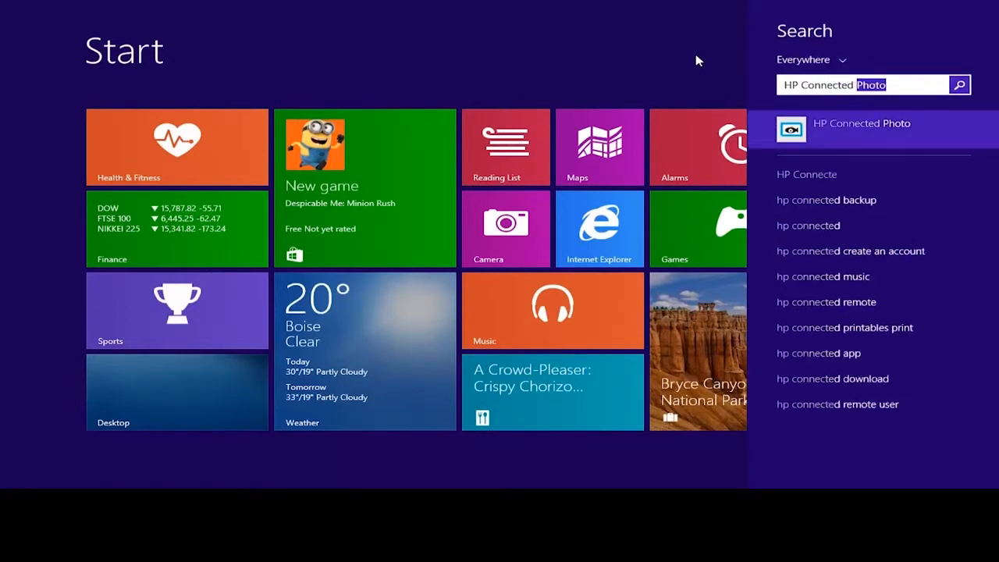
type("HP Connected Backup")
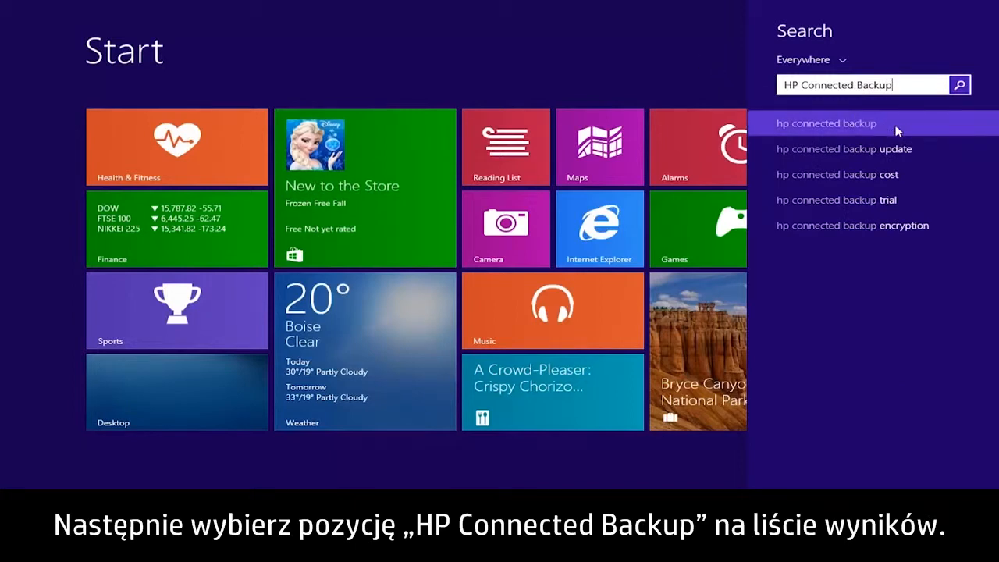
left_click(826, 123)
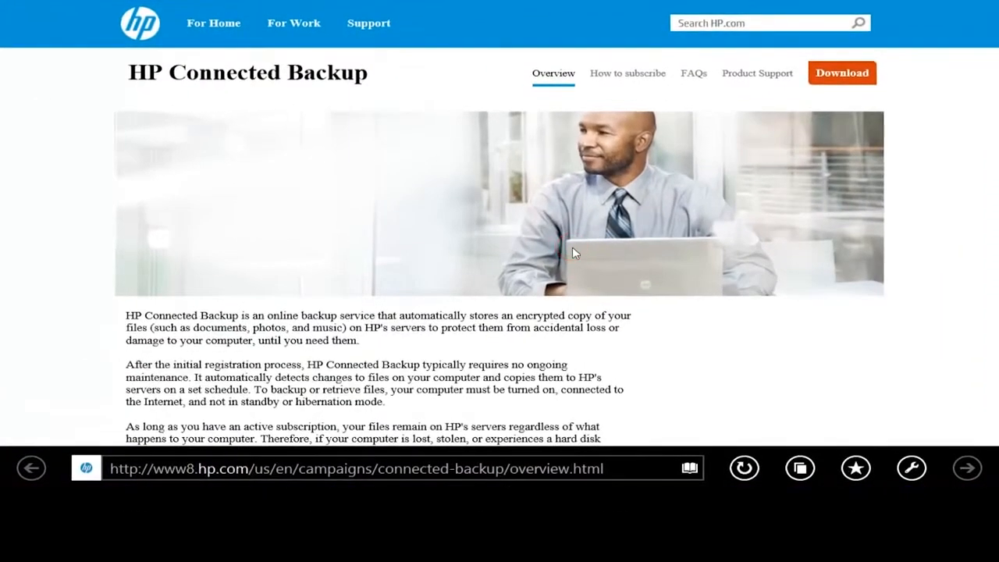
mouse_move(628, 73)
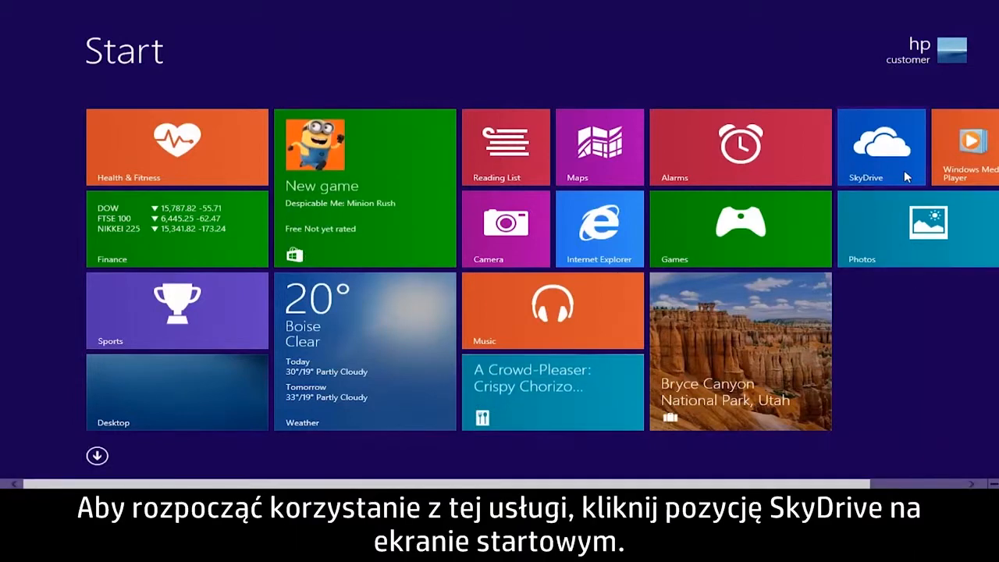
Step: View SkyDrive's Documents, Pictures and Public folders, then switch to the desktop
left_click(881, 147)
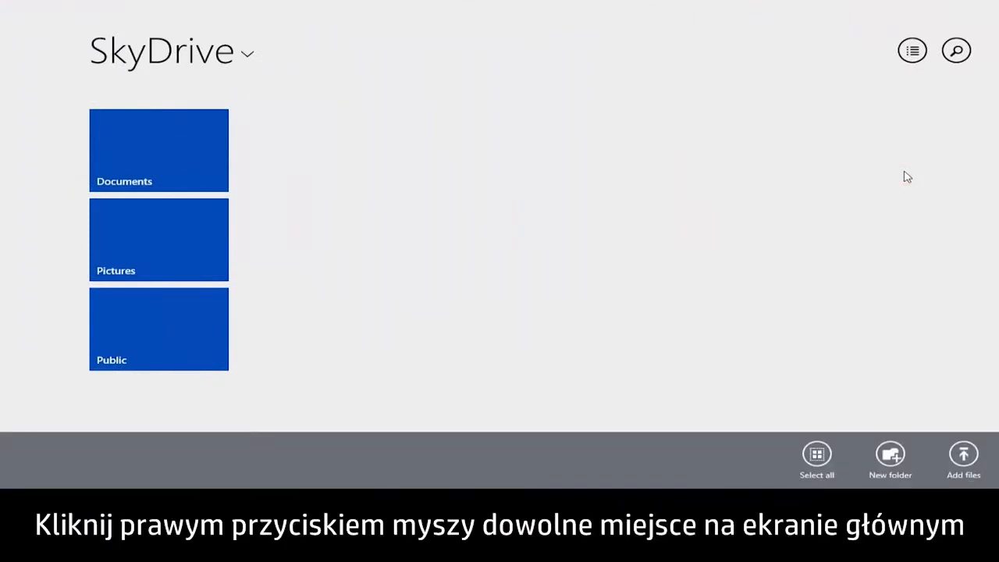
mouse_move(961, 425)
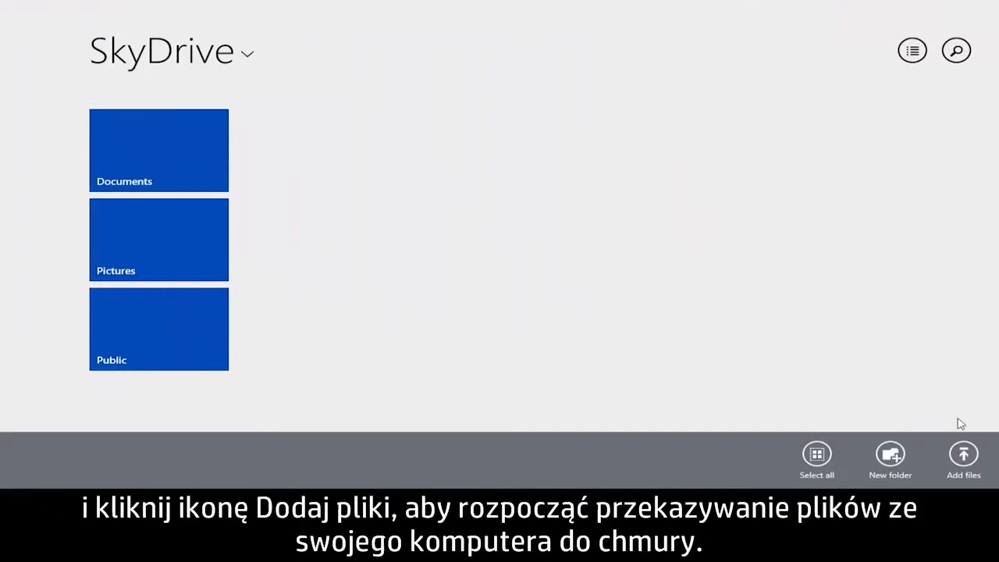
left_click(963, 456)
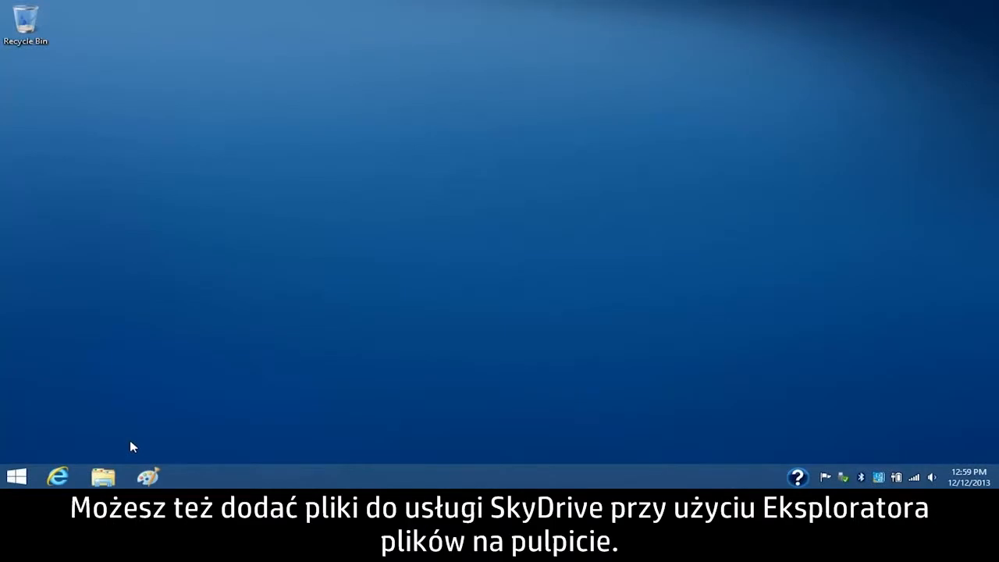
Step: Copy the Flowers folder in File Explorer and prepare to paste it into SkyDrive's Pictures folder
left_click(103, 476)
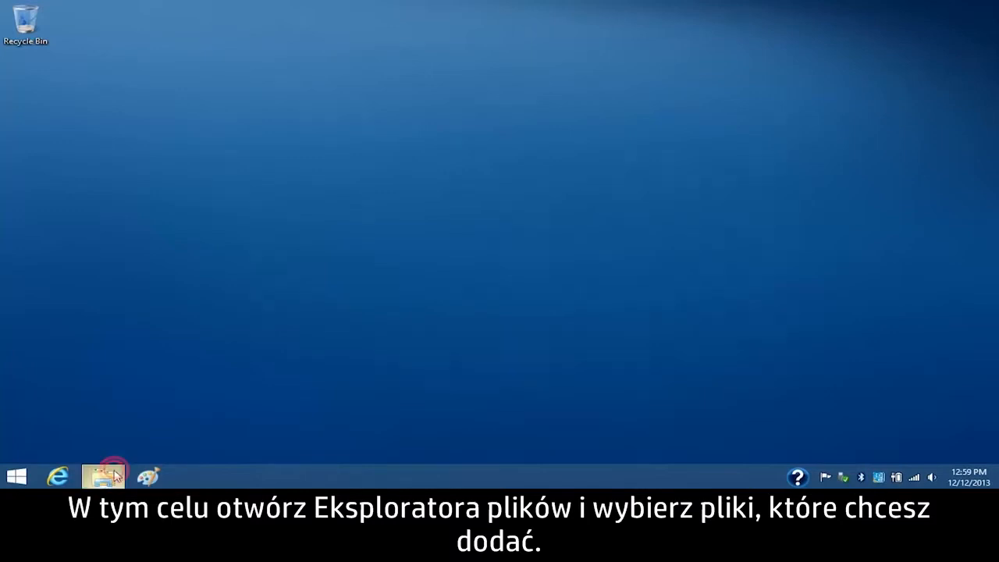
left_click(103, 476)
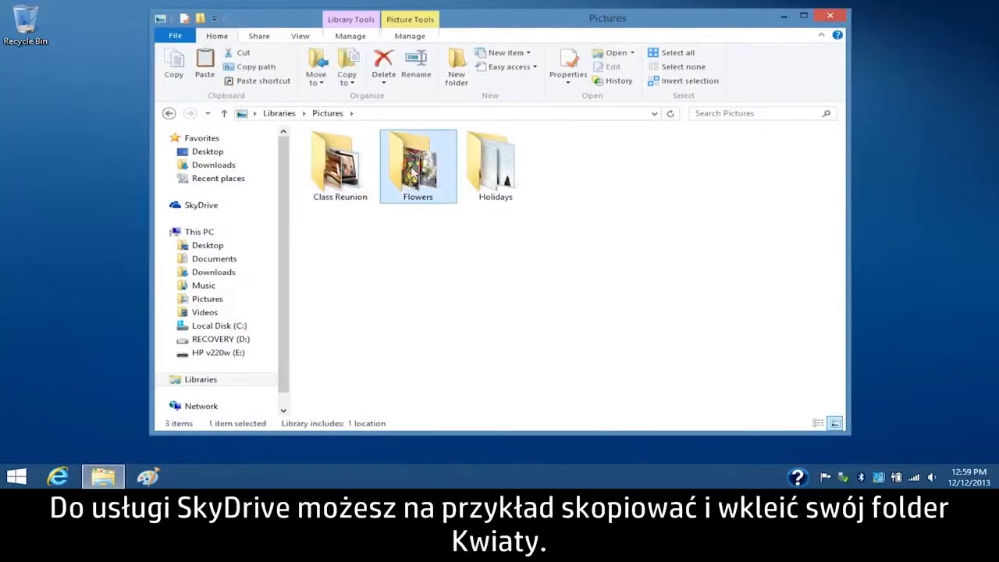
right_click(419, 156)
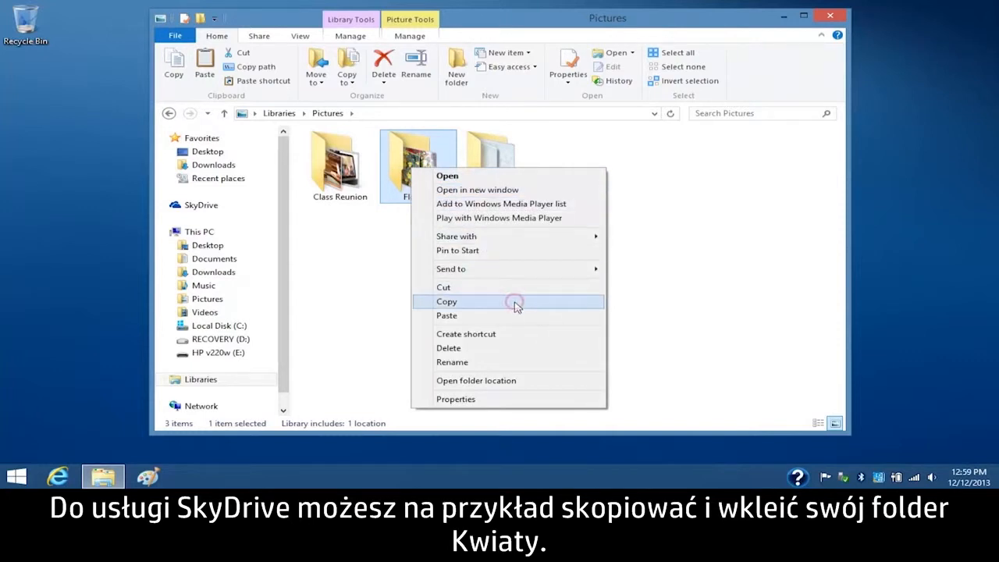
left_click(200, 205)
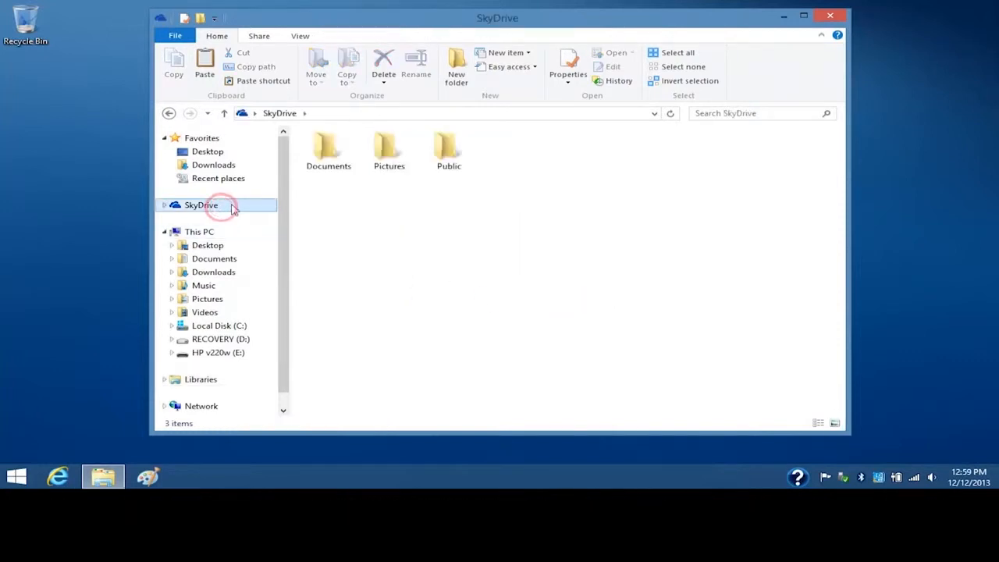
right_click(378, 150)
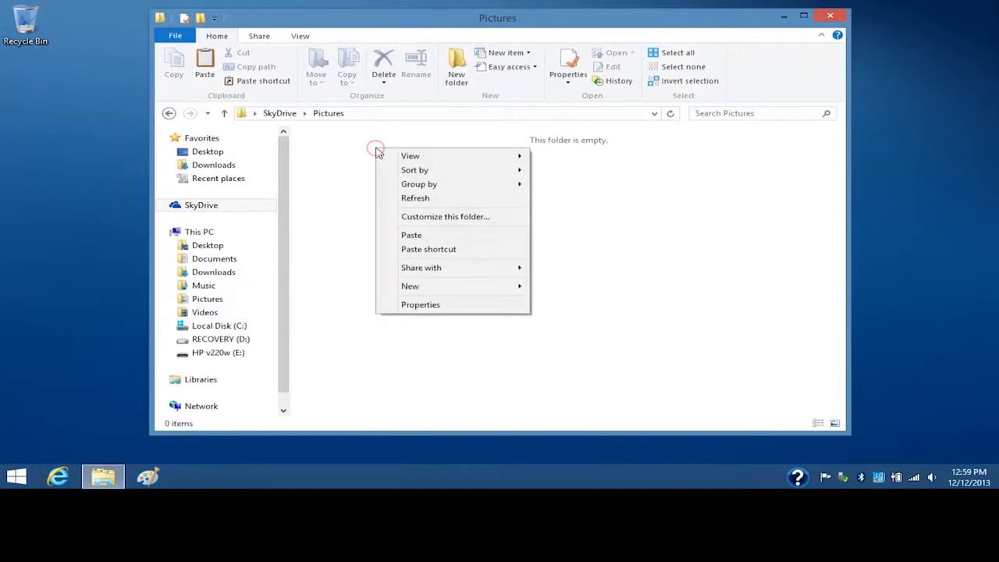